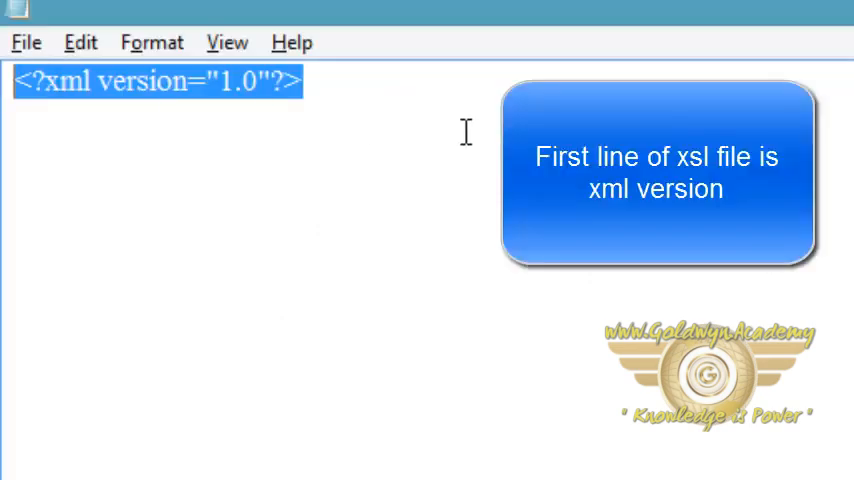
Deselect the xml version line and start a new line with '<xsl:stylesheet'.
left_click(300, 82)
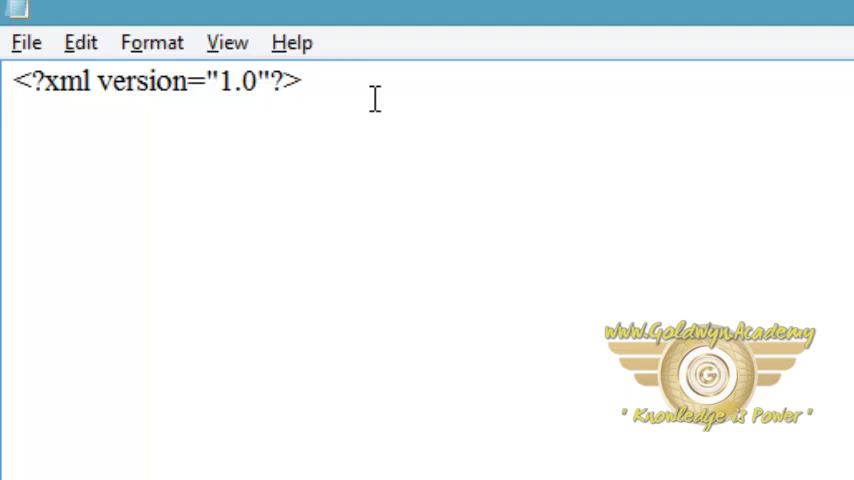
type("<")
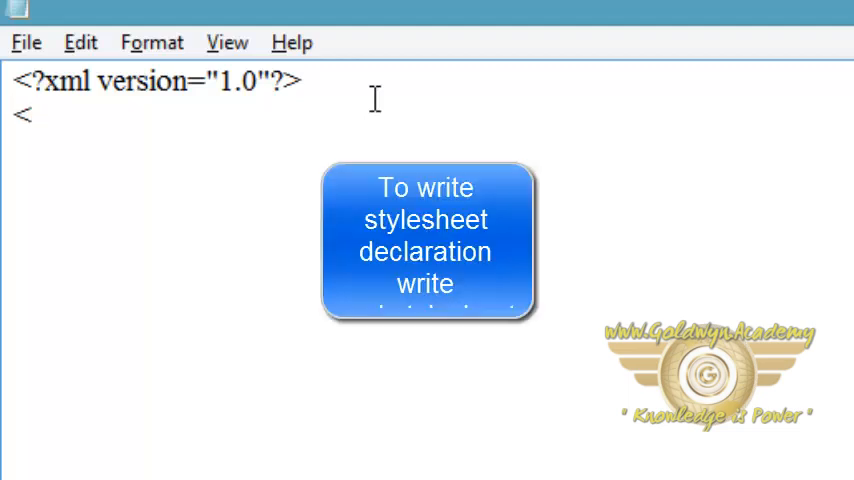
type("xsl:sty")
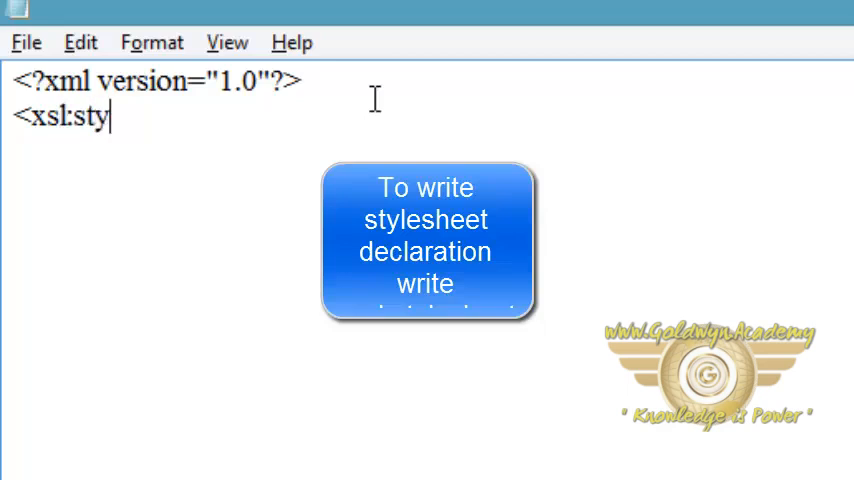
type("esheet")
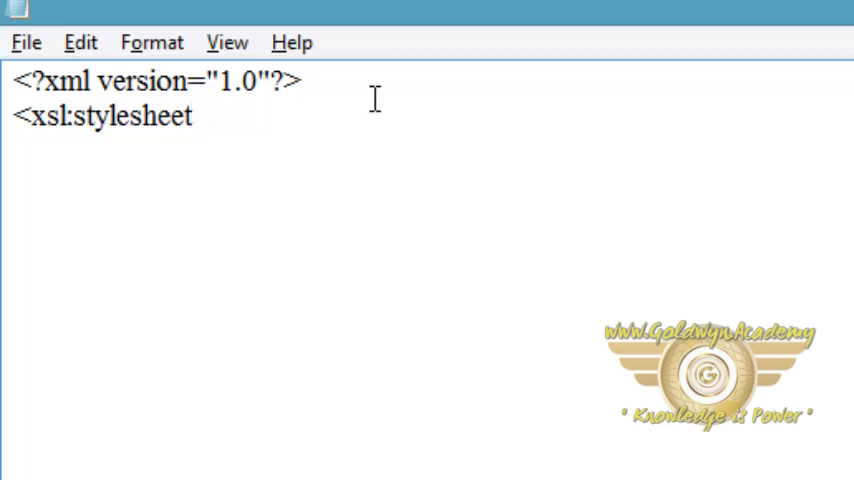
Add version="1.0" to the stylesheet element and begin the xmlns:xsl attribute.
left_click(195, 115)
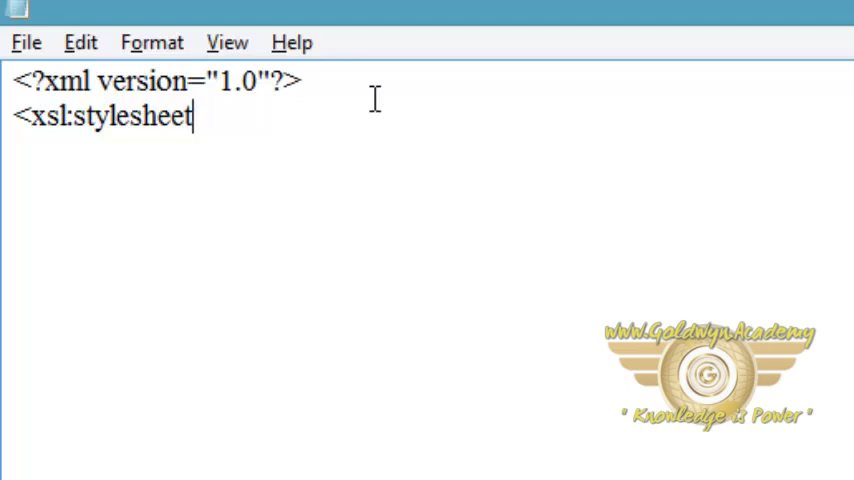
type("versi")
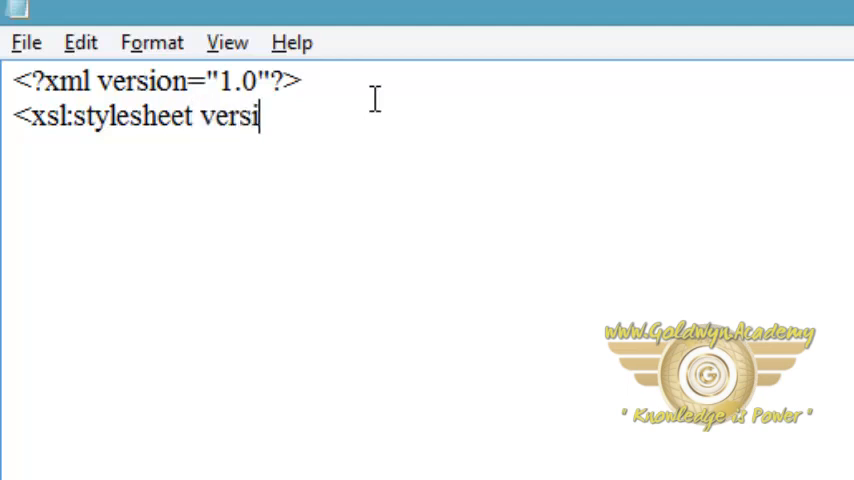
type("on=\"\"")
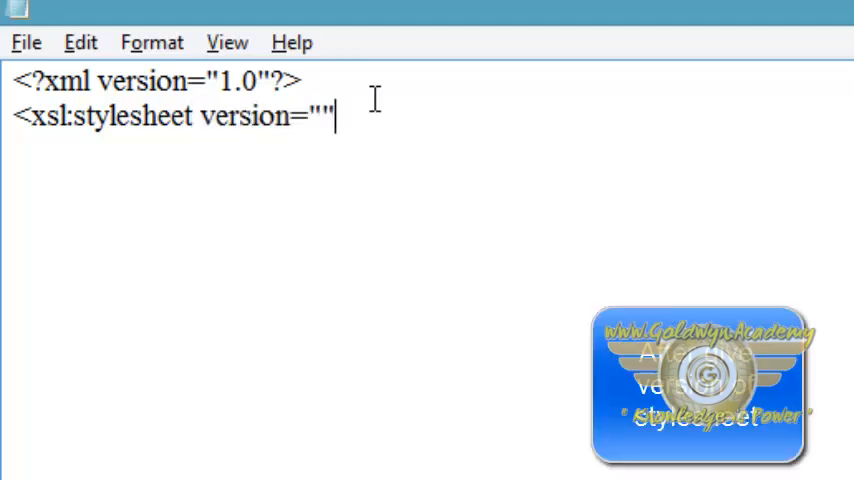
type("1.0")
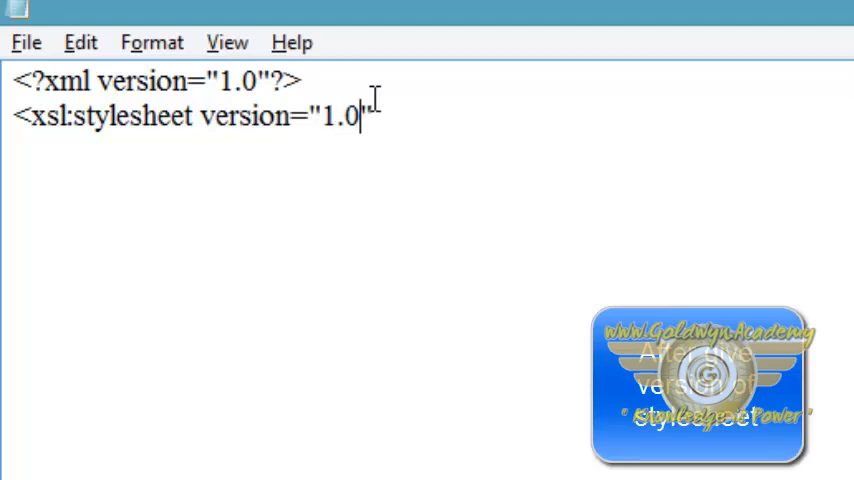
type("\"")
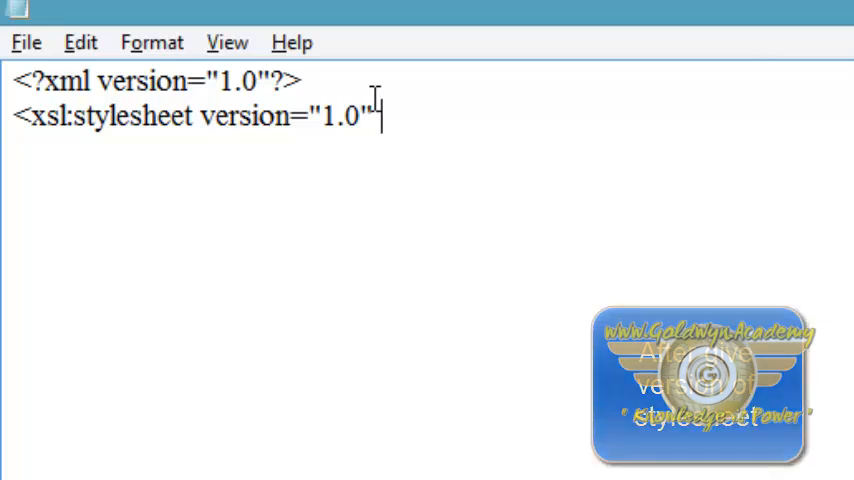
type("xm")
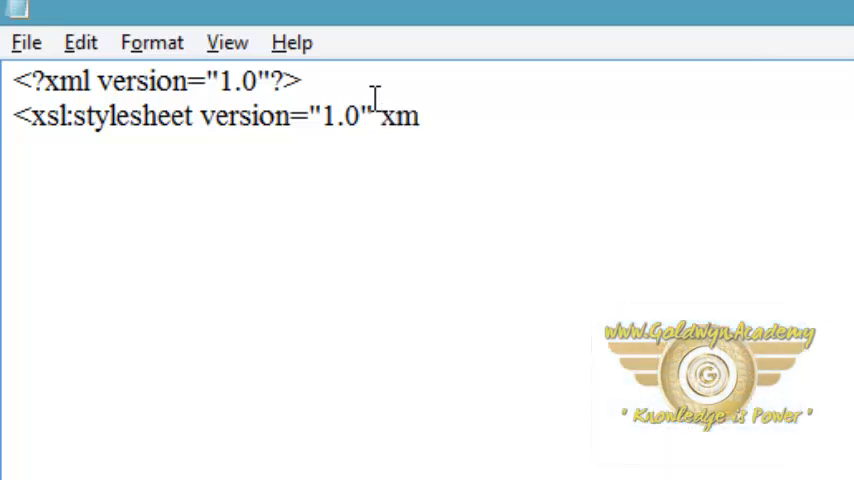
type("ns")
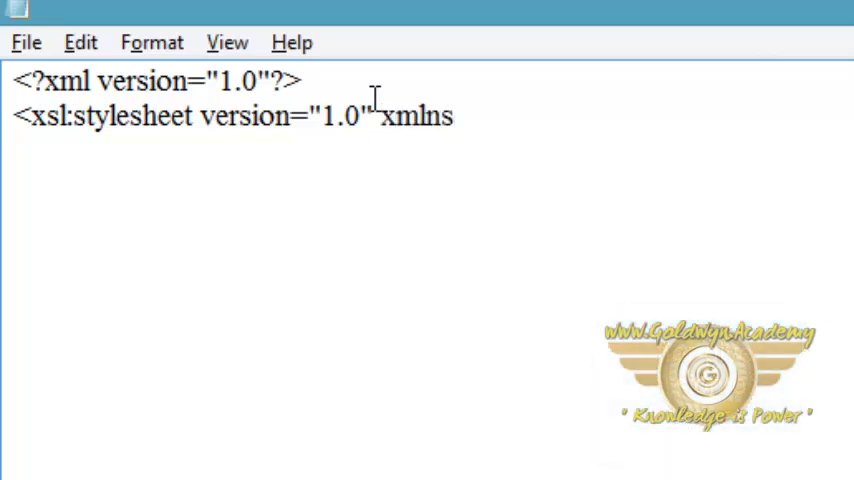
type(":xsl")
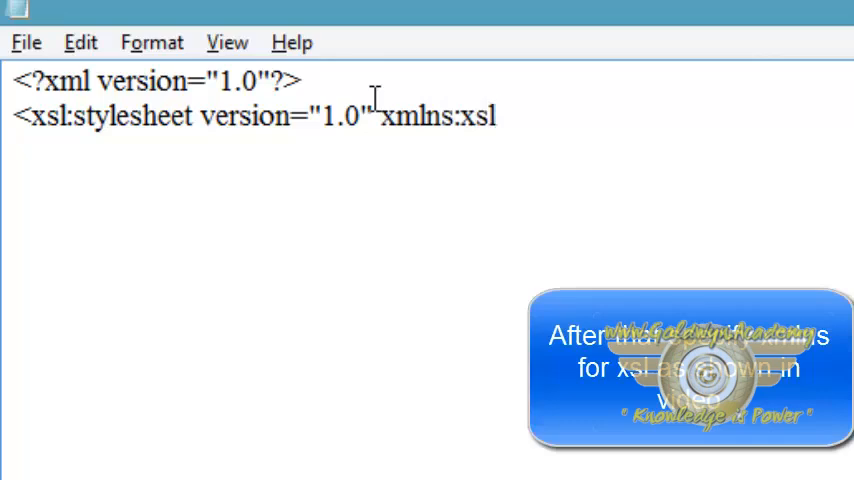
type("=\"\"")
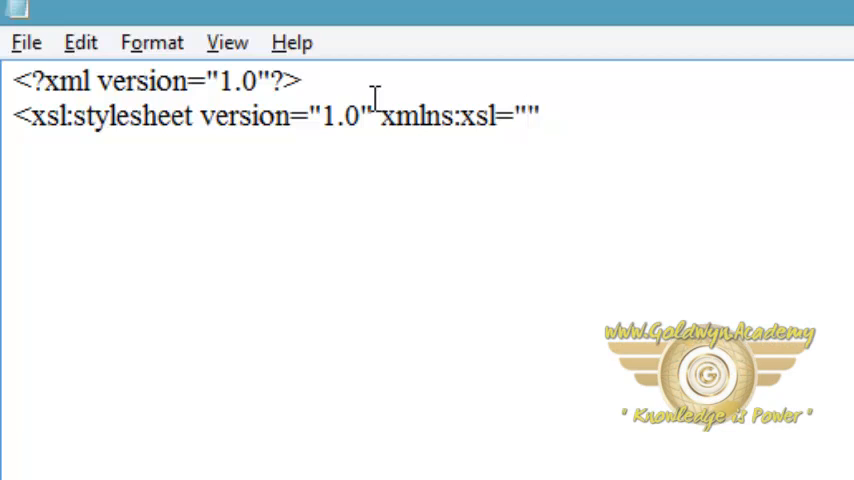
type("h")
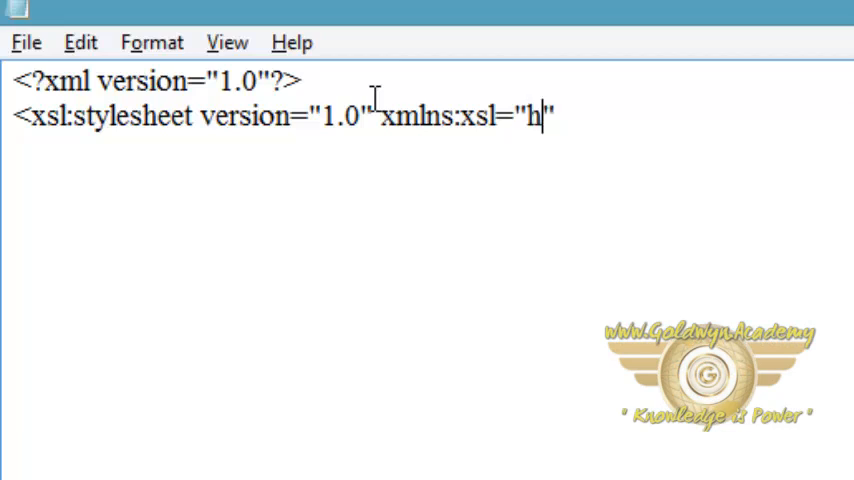
type("tt[")
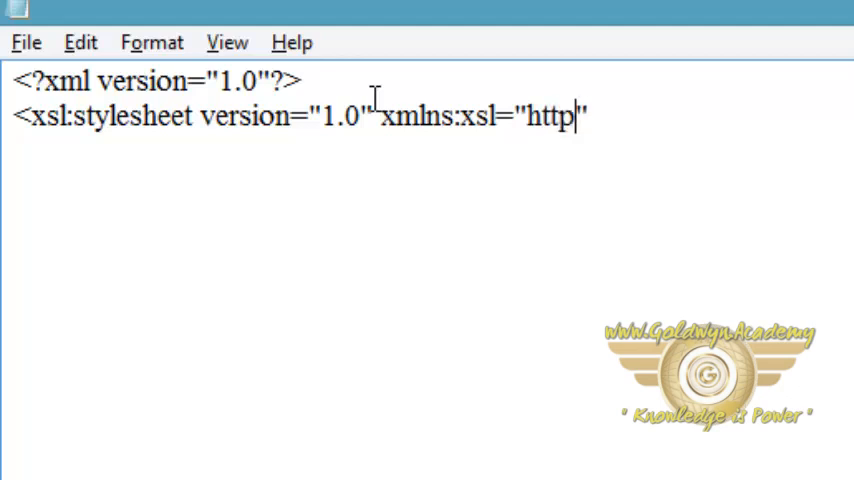
type(":")
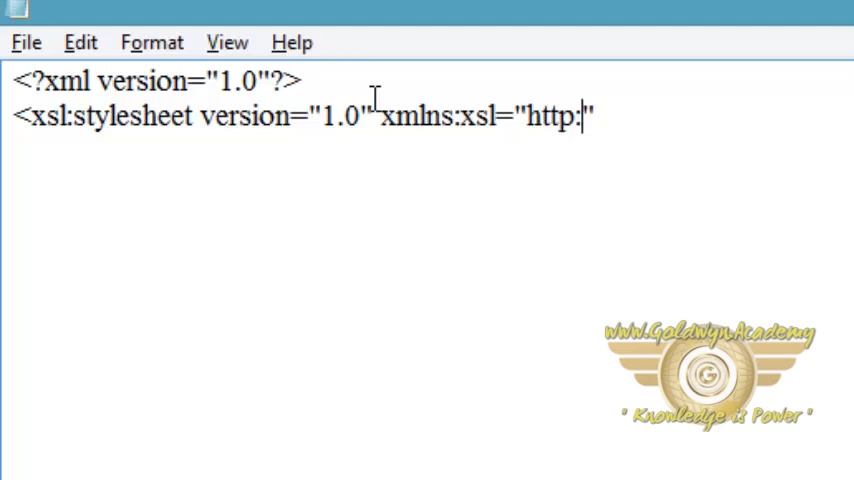
type("//")
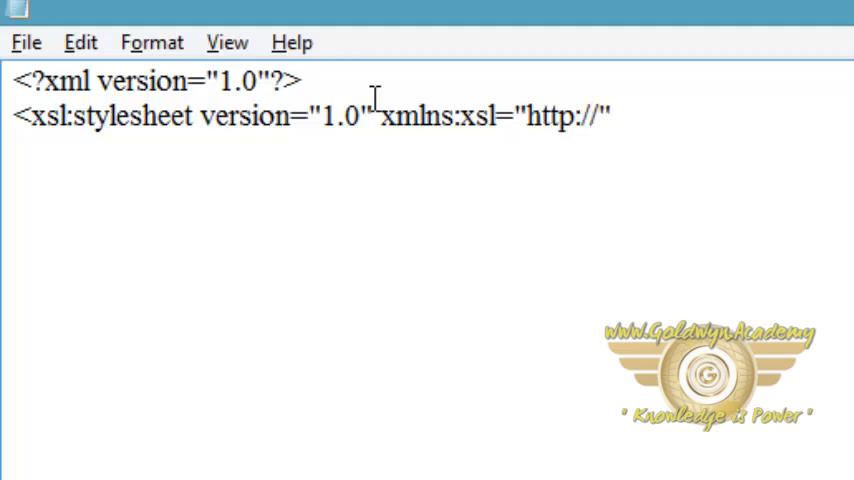
type("www.")
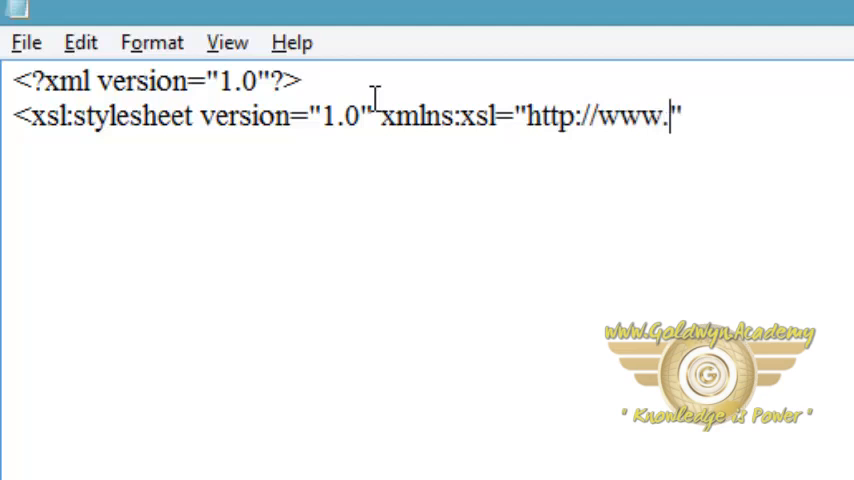
type("w")
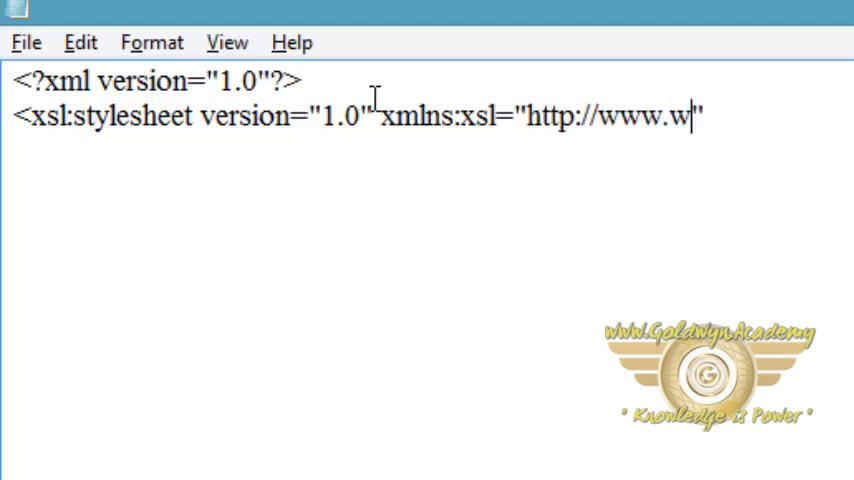
type("3.")
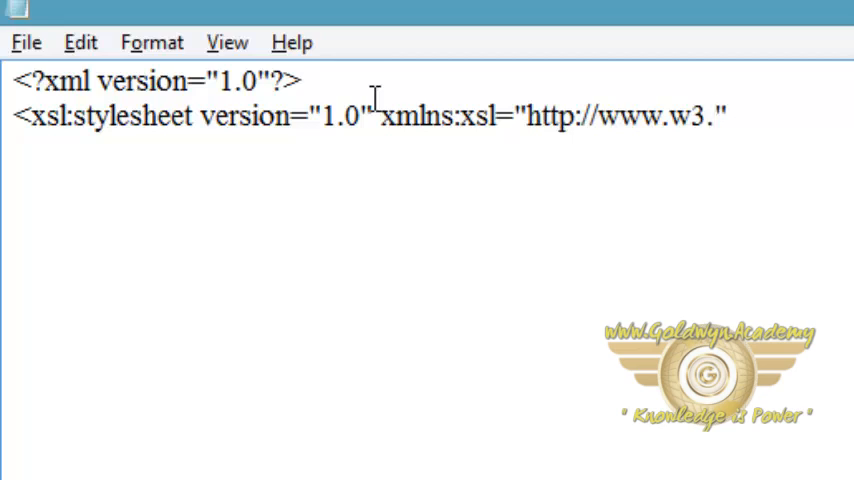
type("org")
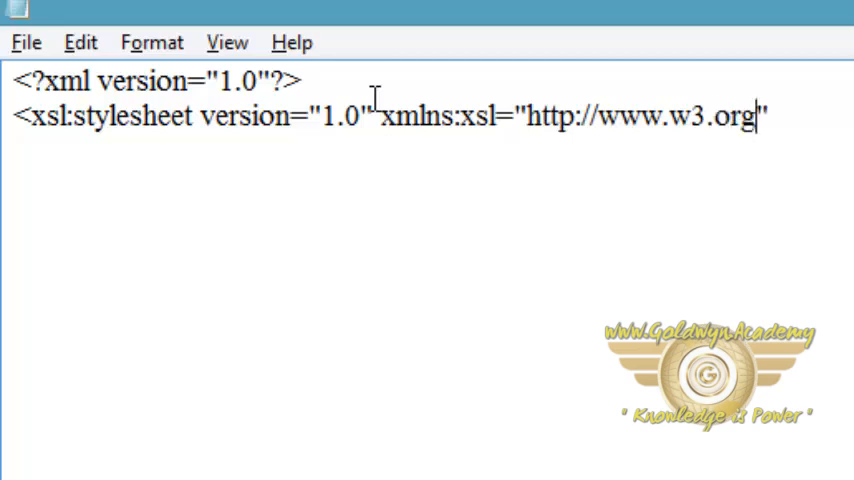
type("/199")
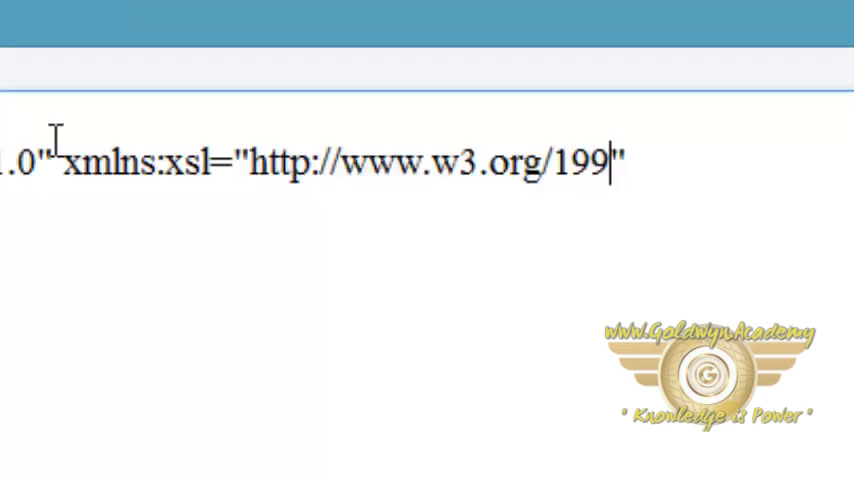
type("9/")
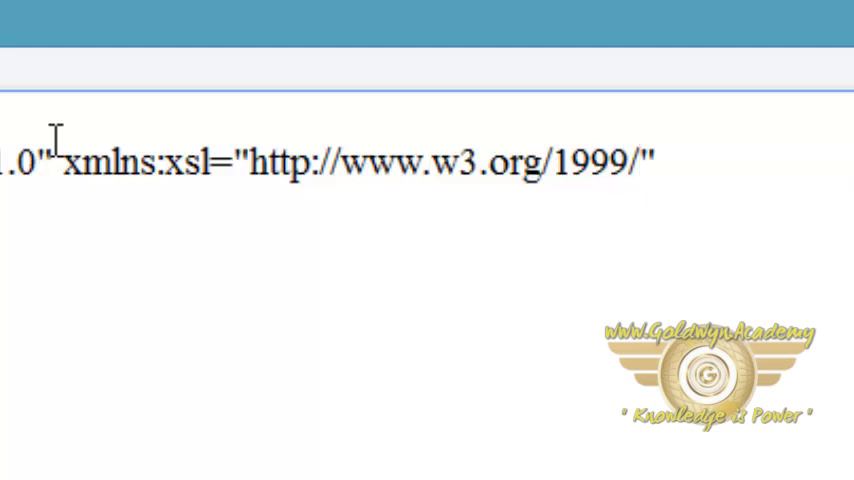
type("XSL/")
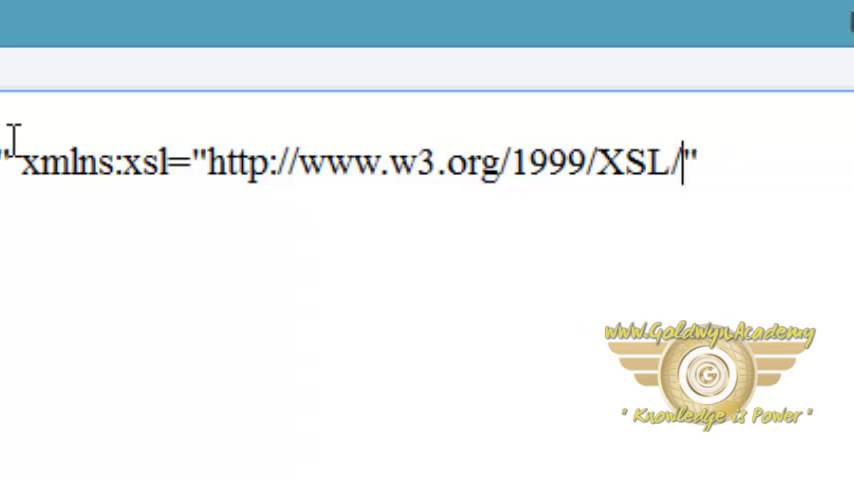
type("Tran")
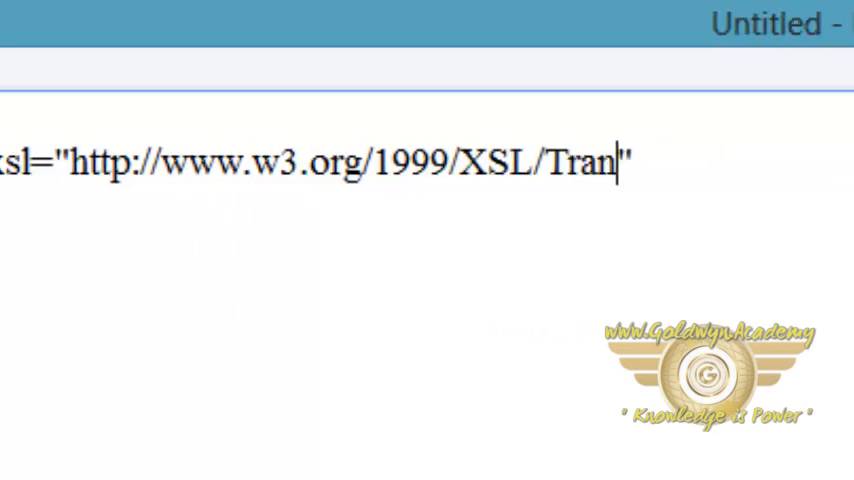
type("sform")
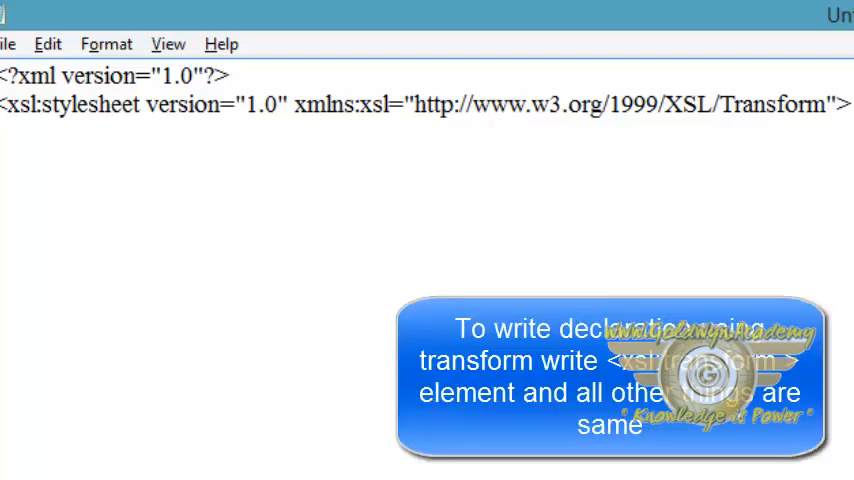
Write the third line '<xsl:transform ...>' with version 1.0 and the XSL Transform namespace.
type("<xs")
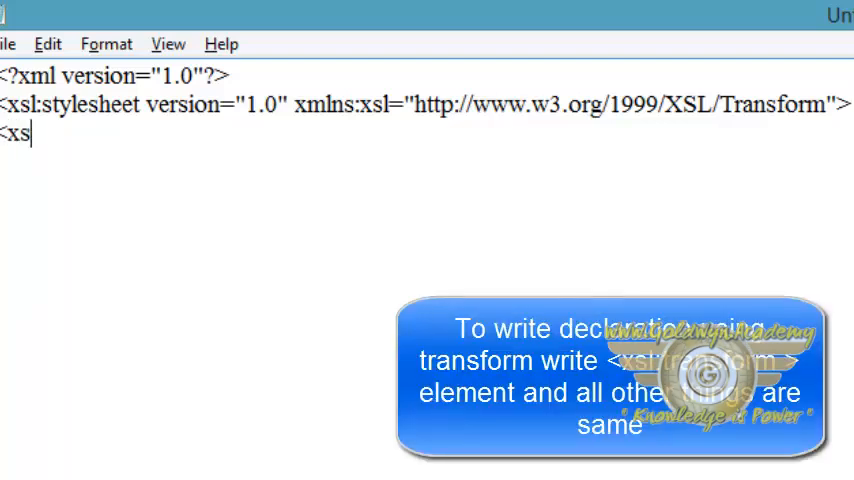
type("l:transform version=\"1.0\" xmlns:xsl=\"http://www.w3.org/1999/XSL/Transform")
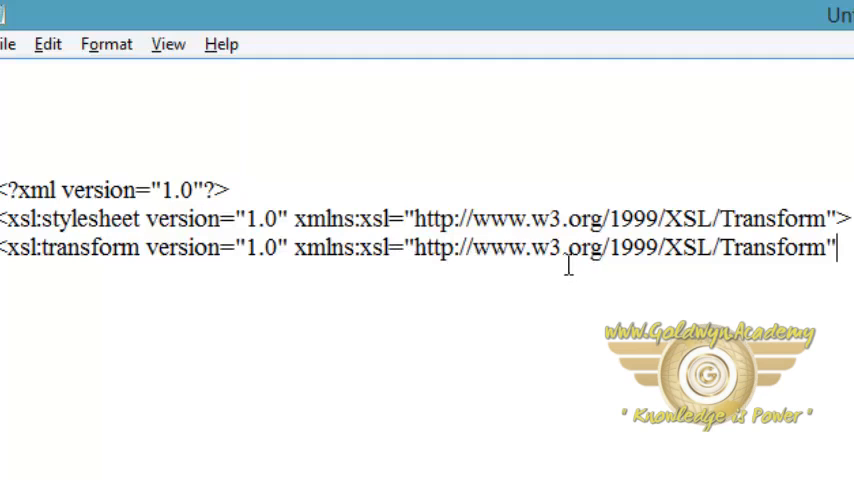
mouse_move(636, 270)
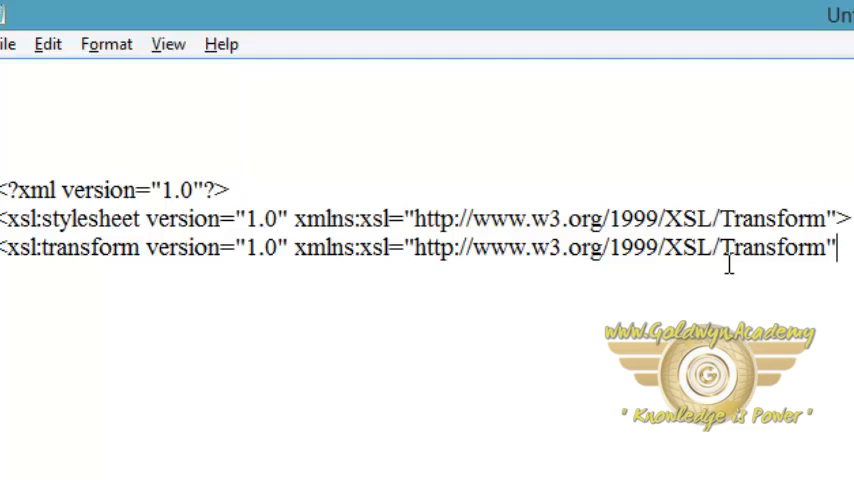
type(">")
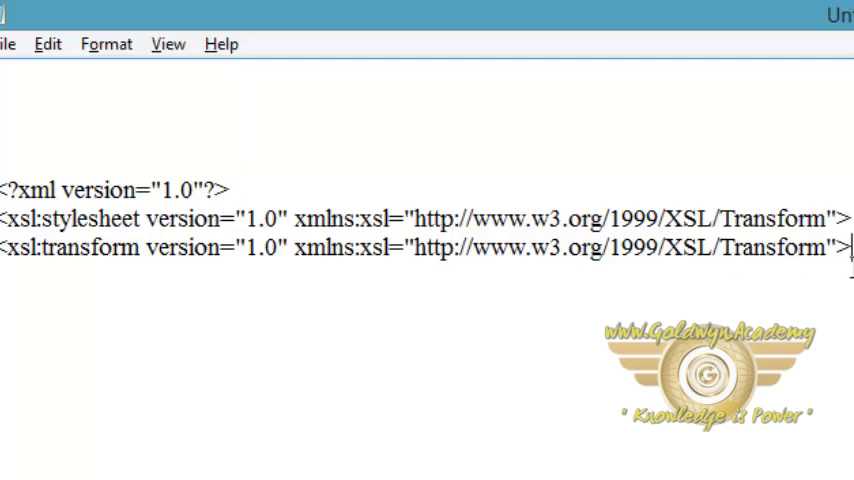
type("/")
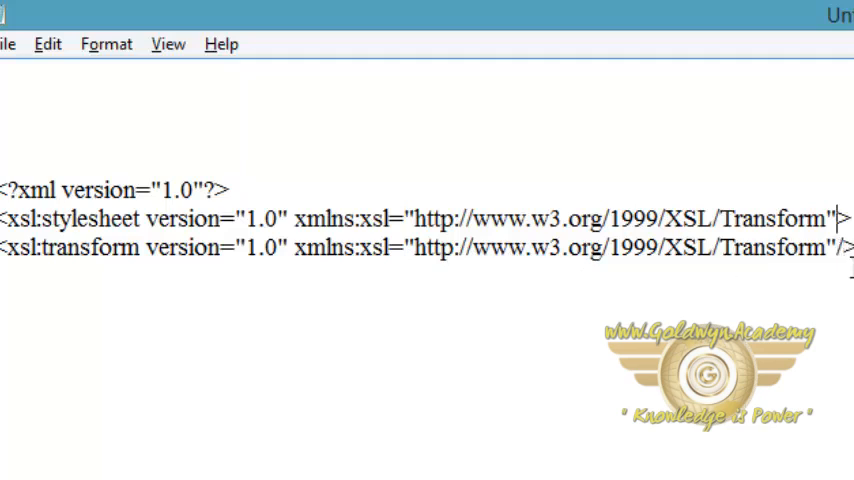